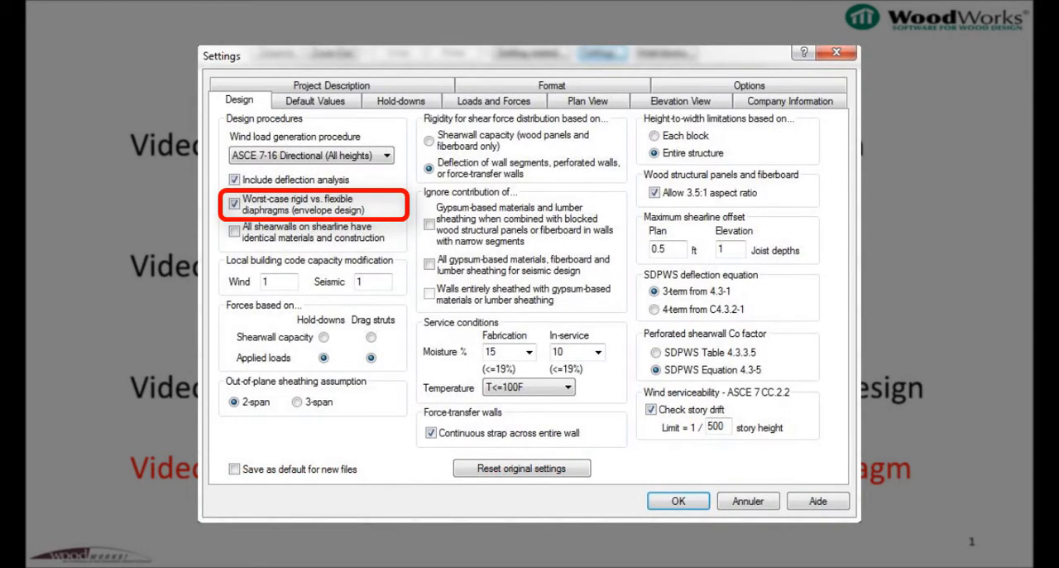
Close the Settings dialog to return to the Structure form's diaphragm flexibility options
{"action": "left_click", "coordinate": [677, 501]}
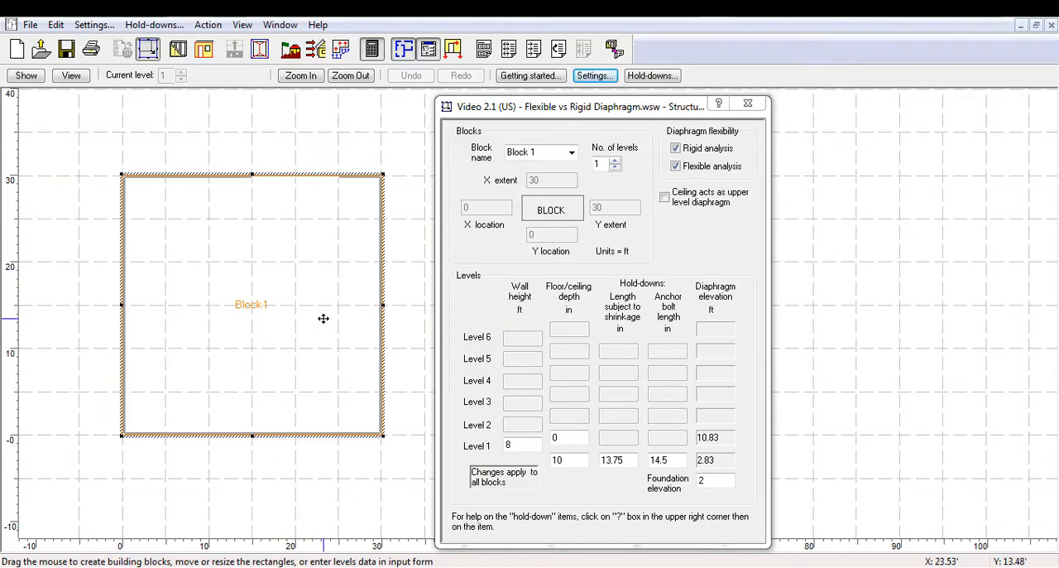
{"action": "mouse_move", "coordinate": [329, 321]}
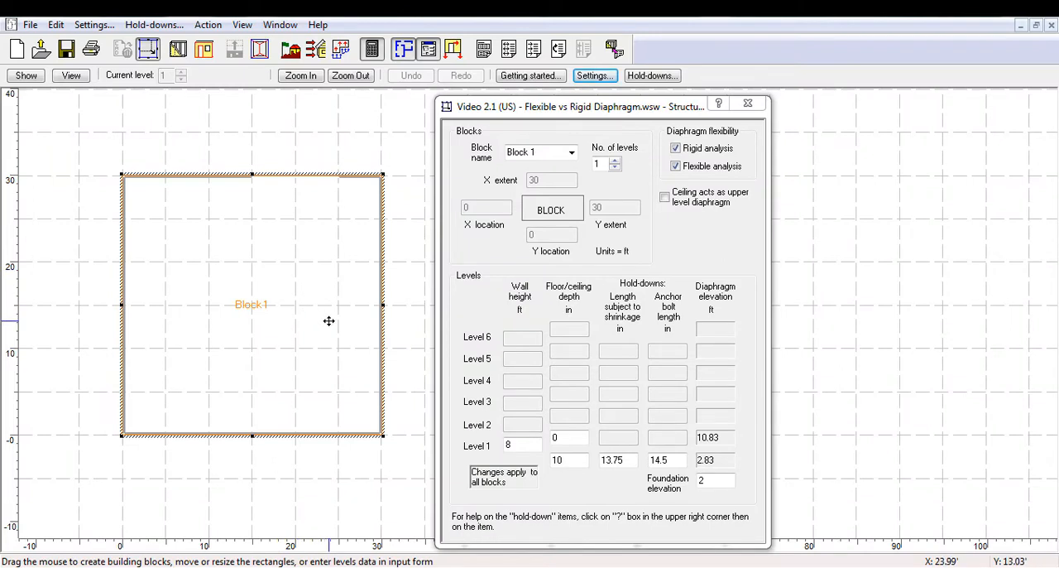
{"action": "mouse_move", "coordinate": [550, 295]}
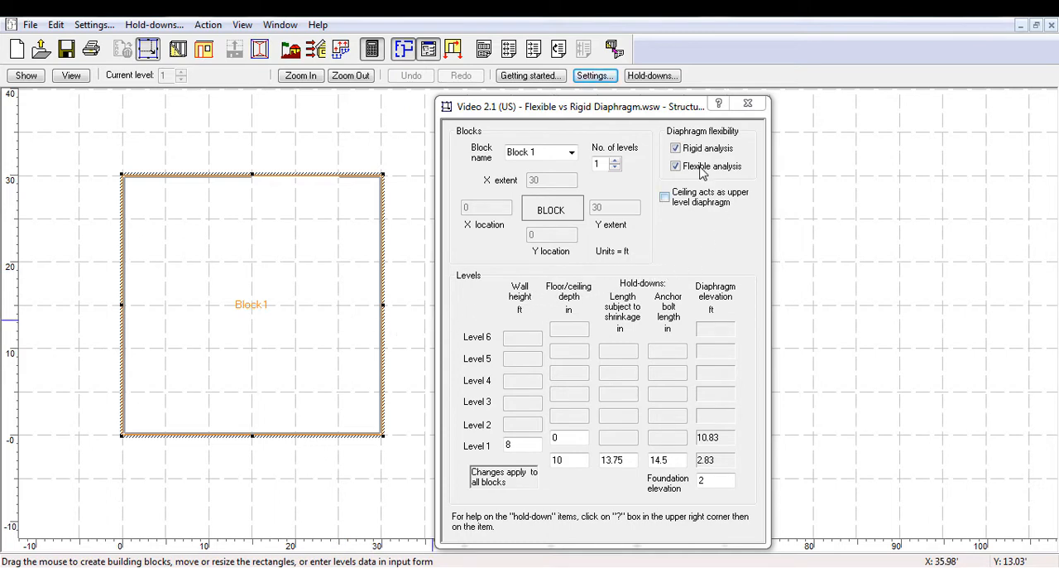
Uncheck Flexible analysis so only Rigid diaphragm analysis remains for Block 1
{"action": "left_click", "coordinate": [675, 166]}
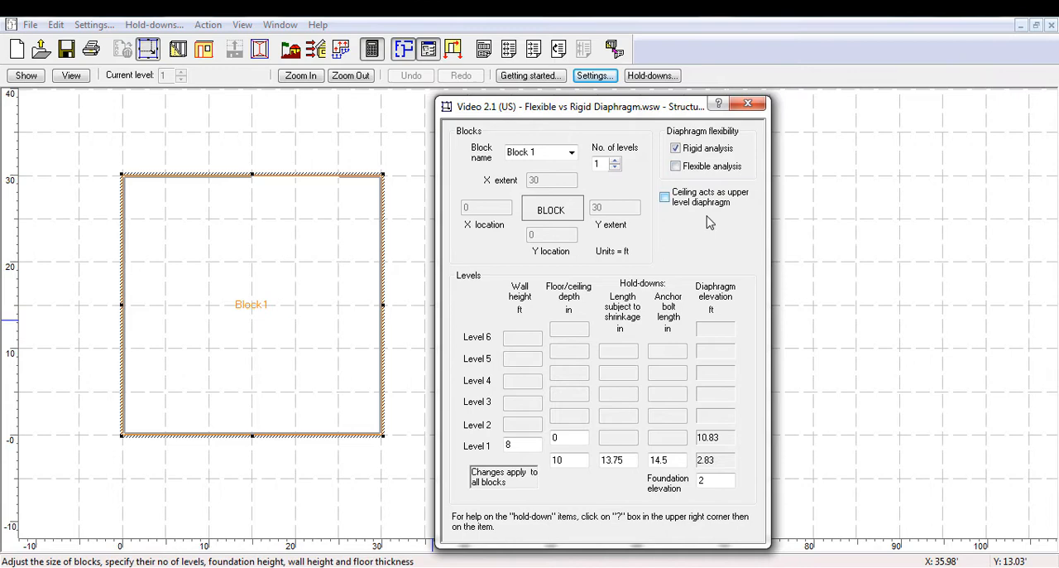
{"action": "mouse_move", "coordinate": [354, 225]}
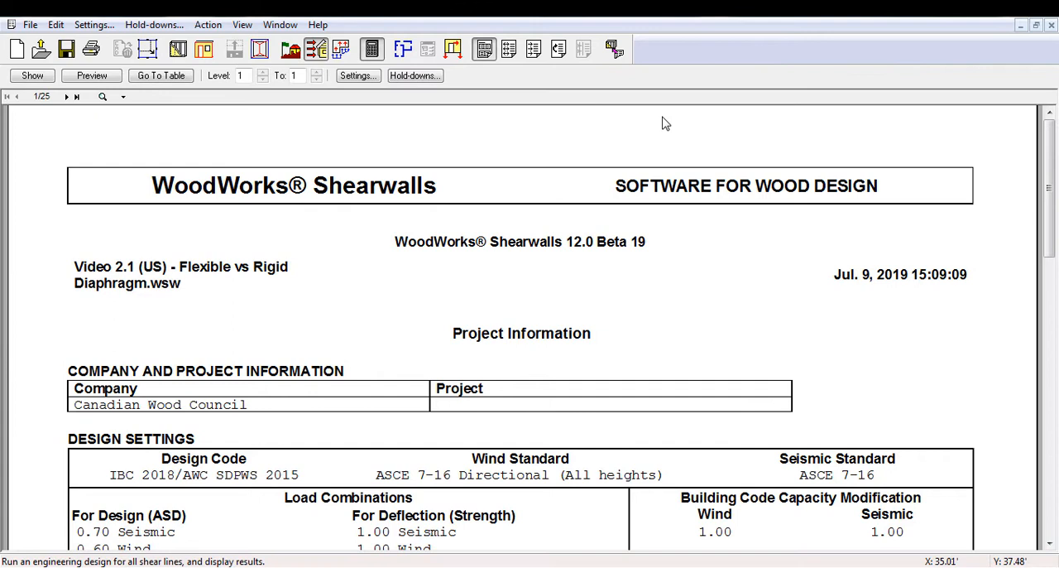
{"action": "mouse_move", "coordinate": [559, 49]}
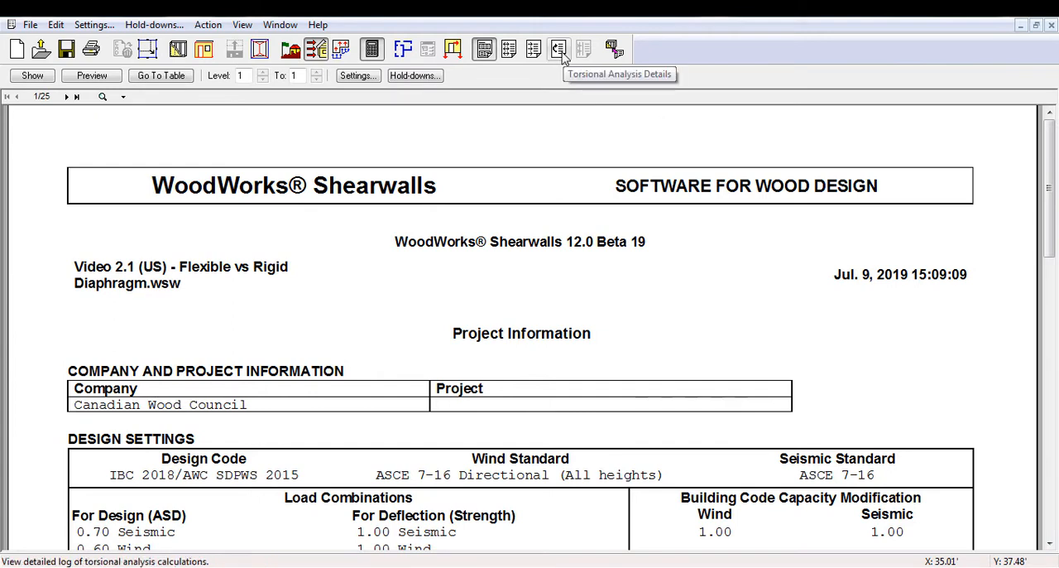
Open the Torsional Analysis Details log showing Level 1 rigid-diaphragm results
{"action": "left_click", "coordinate": [559, 50]}
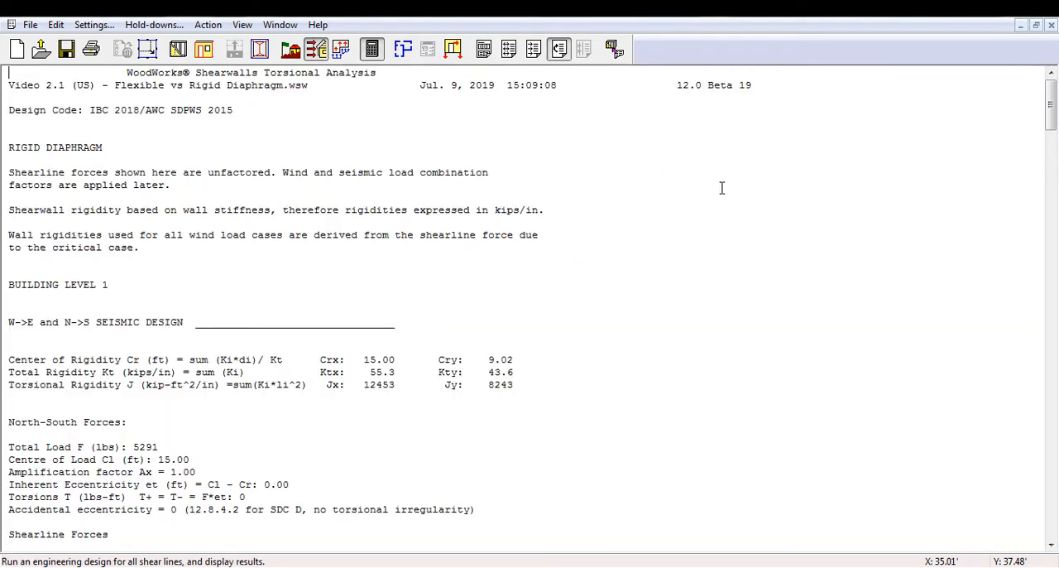
{"action": "mouse_move", "coordinate": [1002, 132]}
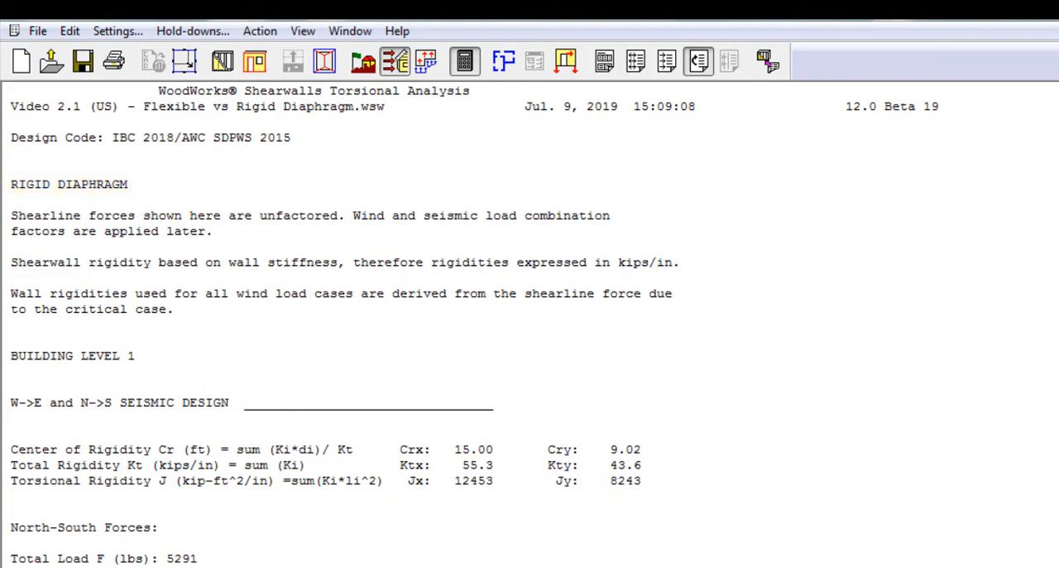
{"action": "scroll", "scroll_direction": "down", "scroll_amount": 3}
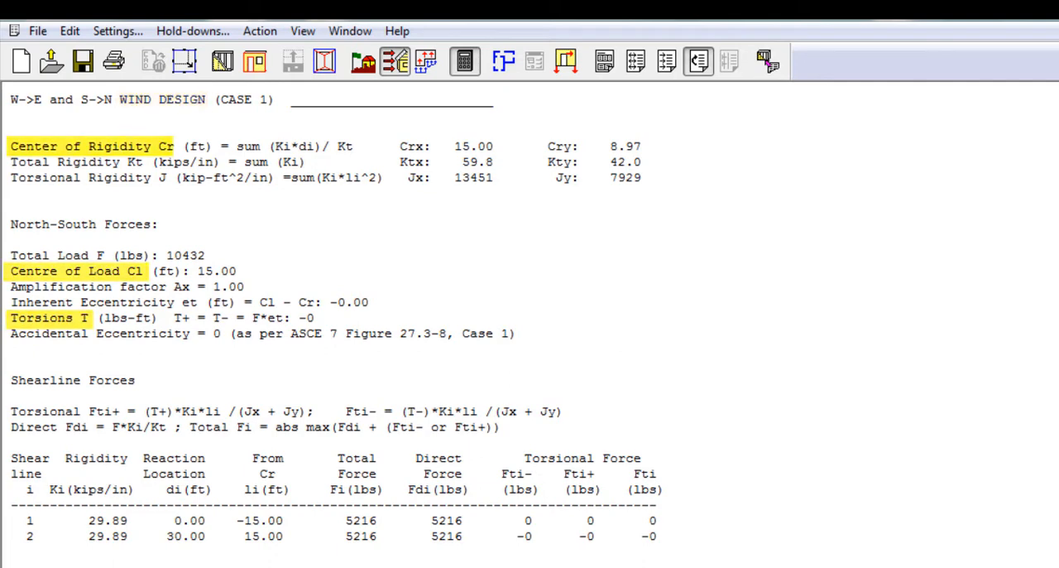
{"action": "scroll", "scroll_direction": "down", "scroll_amount": 3}
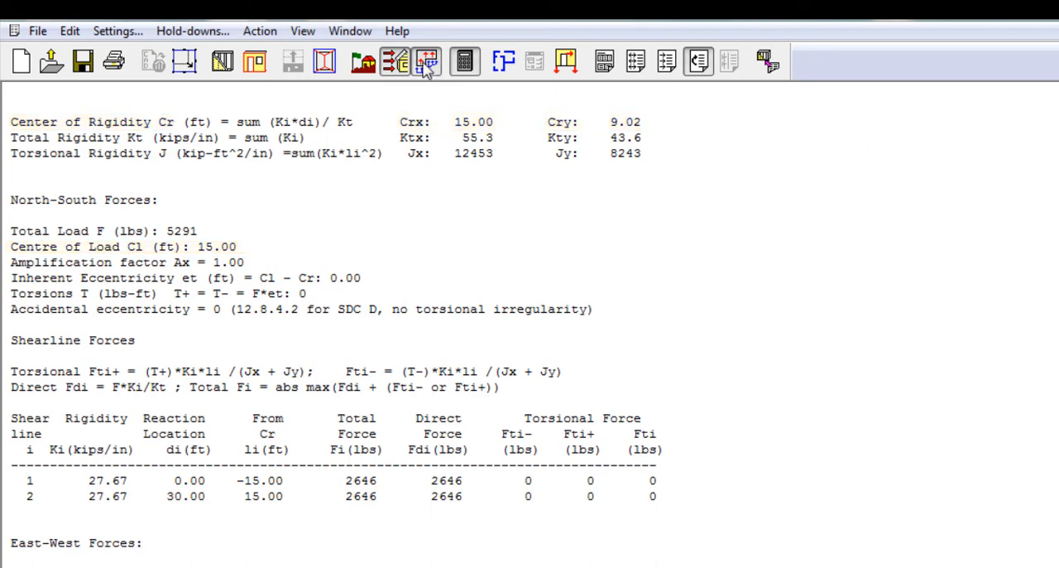
Switch to Plan View and show rigid forces with centre of load and rigidity
{"action": "left_click", "coordinate": [426, 61]}
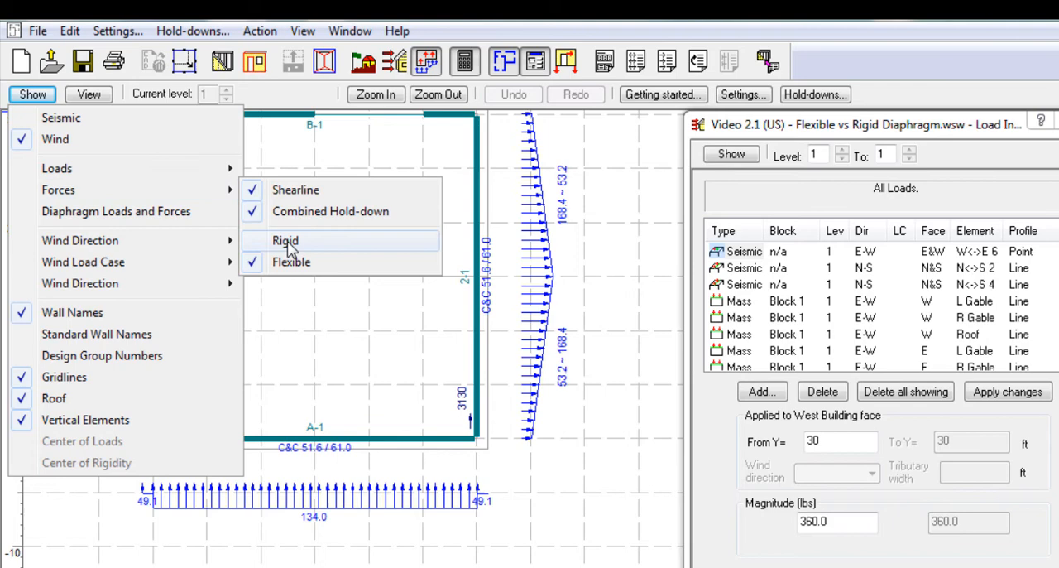
{"action": "left_click", "coordinate": [285, 240]}
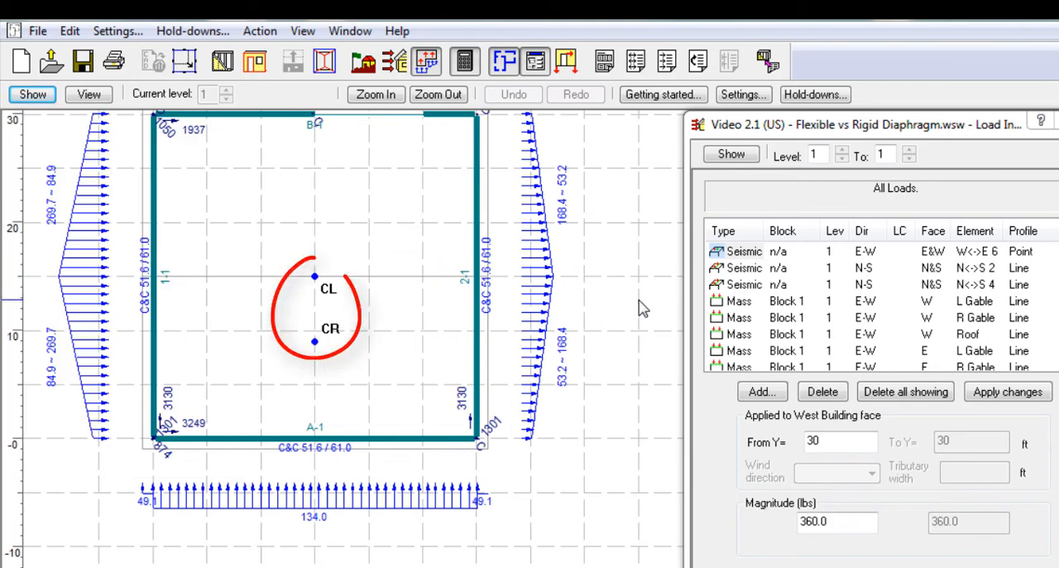